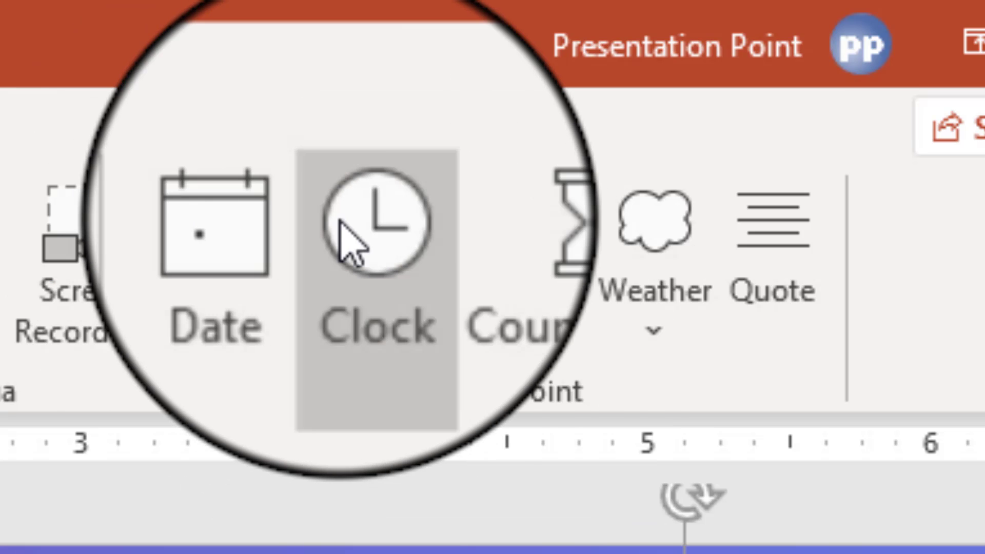
Add a live BreakPoint clock to the first slide
left_click(741, 56)
type("1")
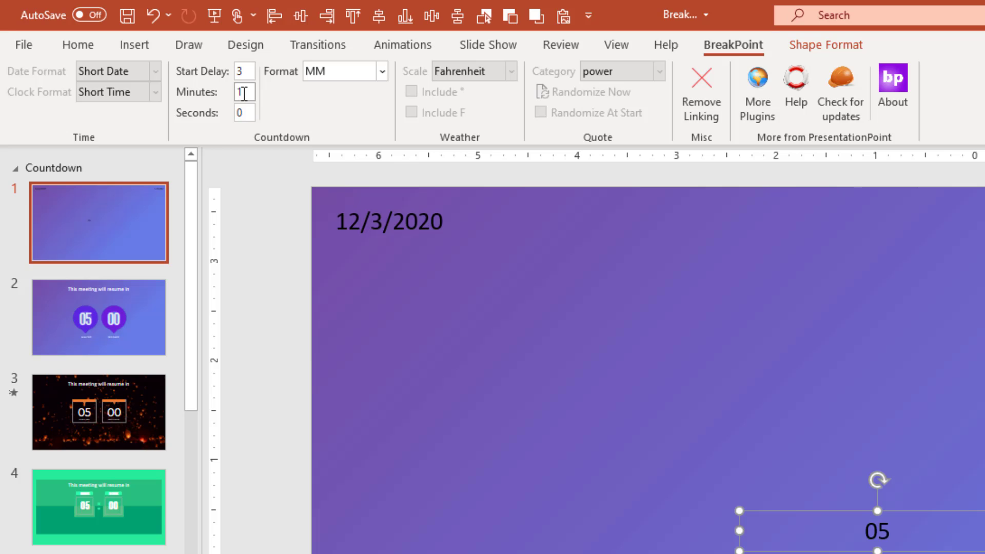
Set the countdown to 10 minutes, enlarge its digits to 96 pt, resize the box and select it for duplication
type("0")
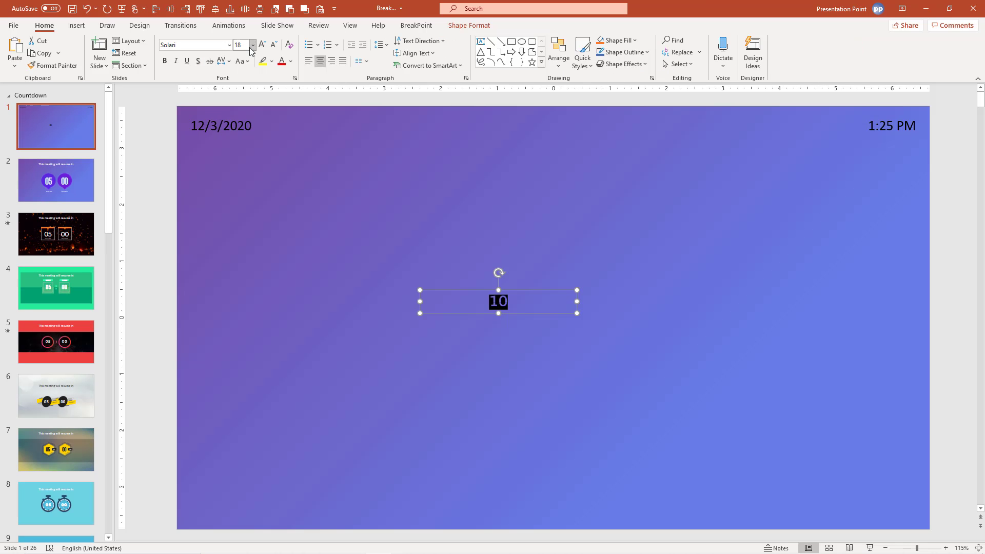
type("96")
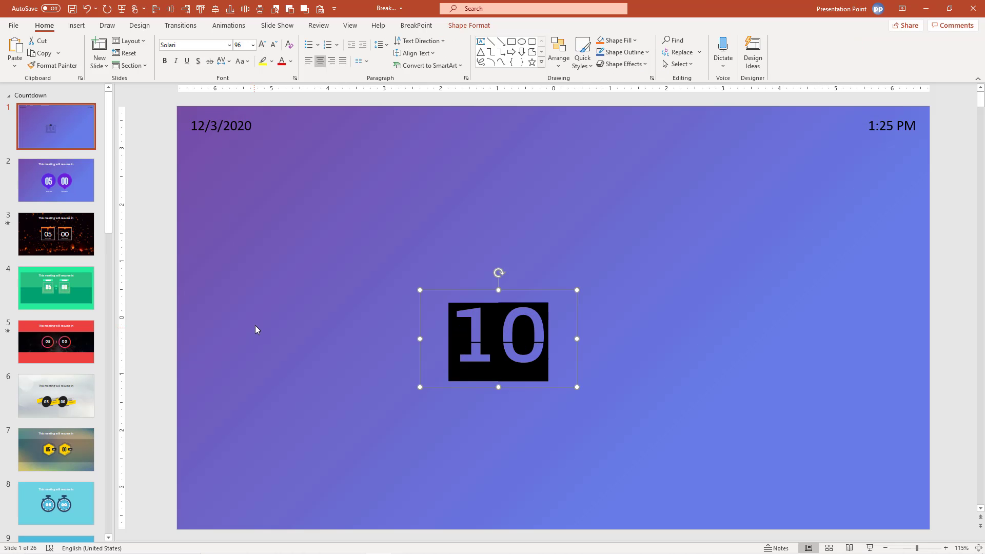
left_click_drag(499, 340, 451, 301)
type("200")
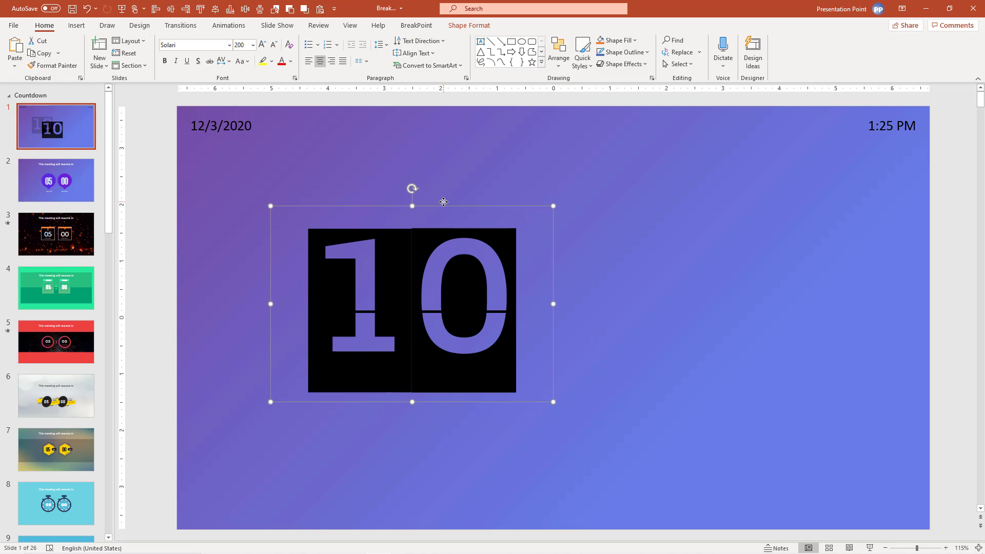
left_click(415, 25)
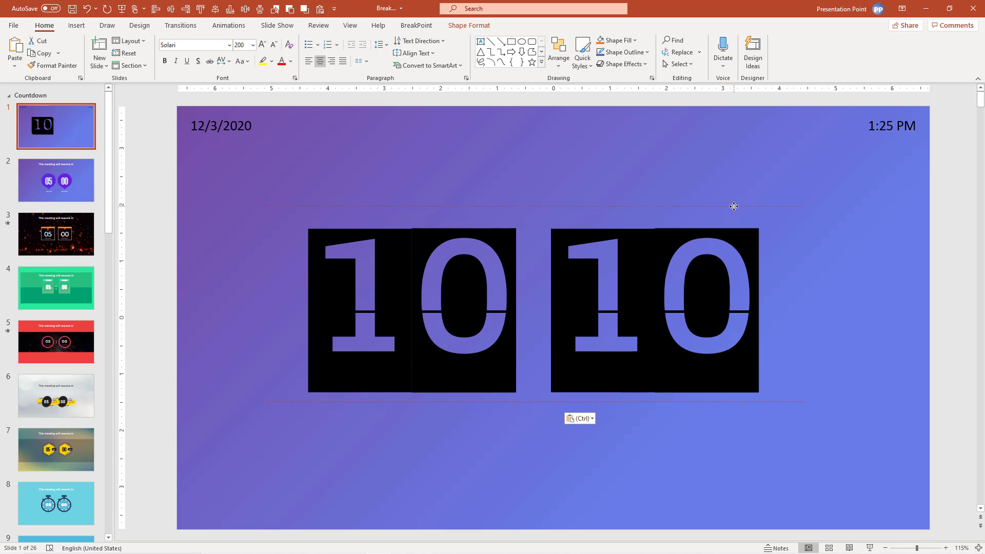
Set the second countdown copy's format to SS (seconds only) and preview it running in a slide show
left_click(654, 307)
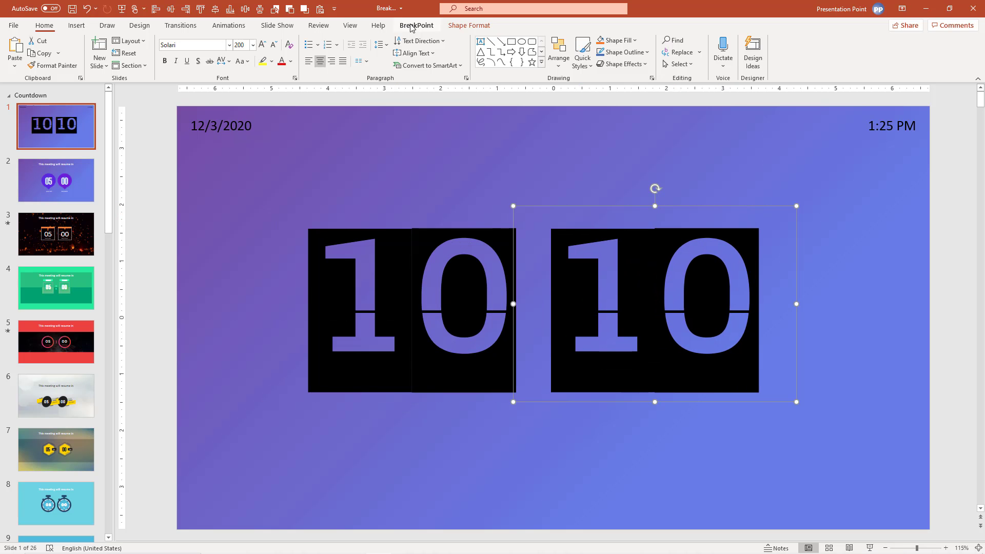
left_click(416, 24)
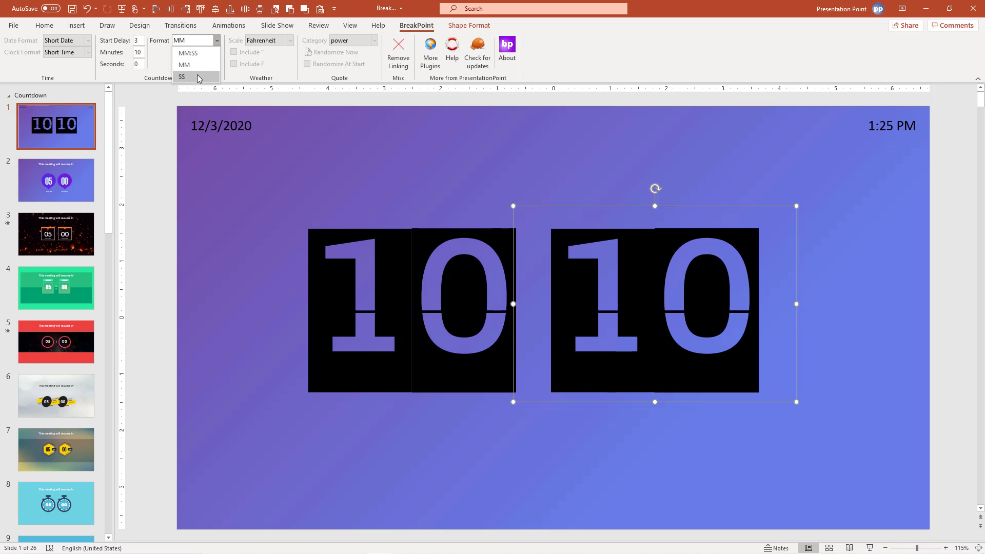
left_click(181, 77)
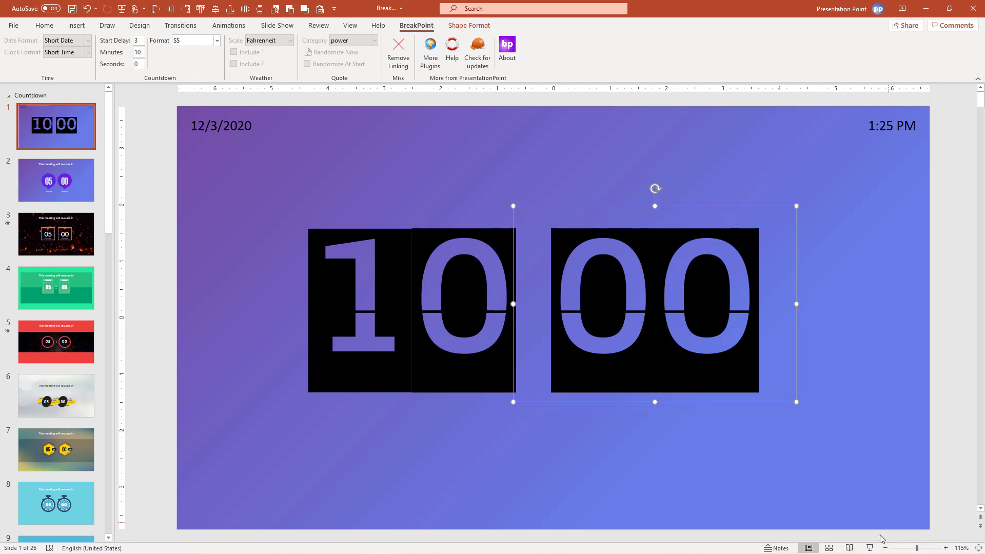
left_click(76, 24)
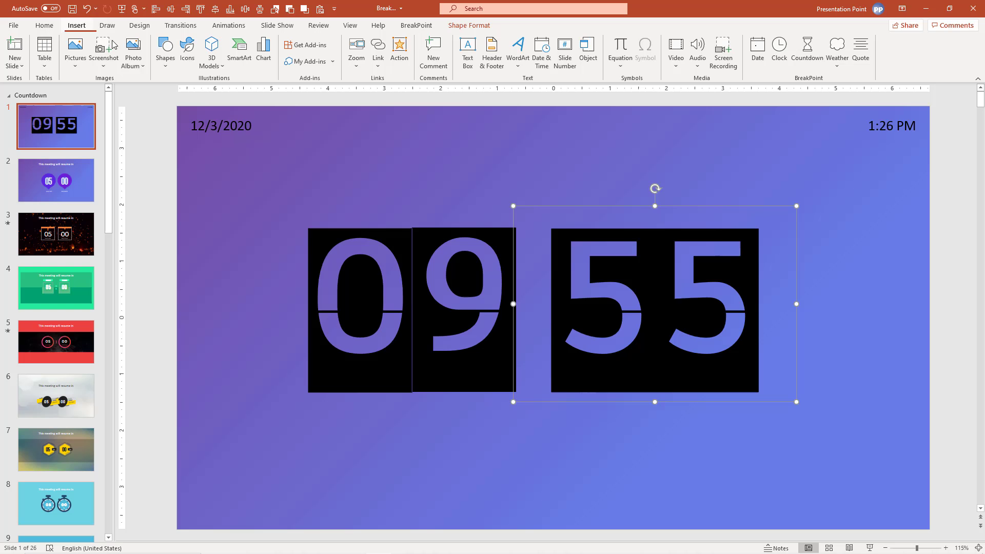
Insert a live weather icon with the current temperature beside it, shown in Celsius
left_click(837, 52)
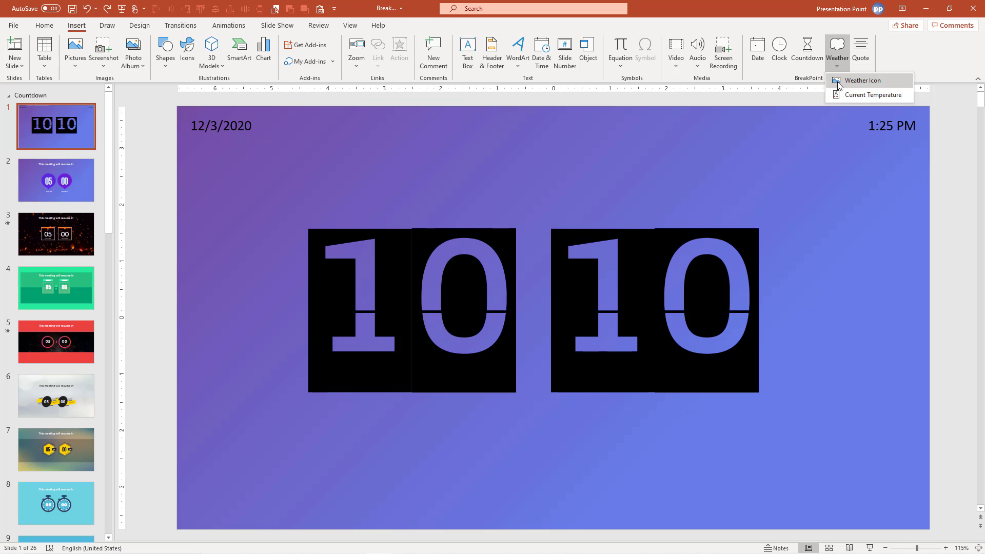
left_click(864, 80)
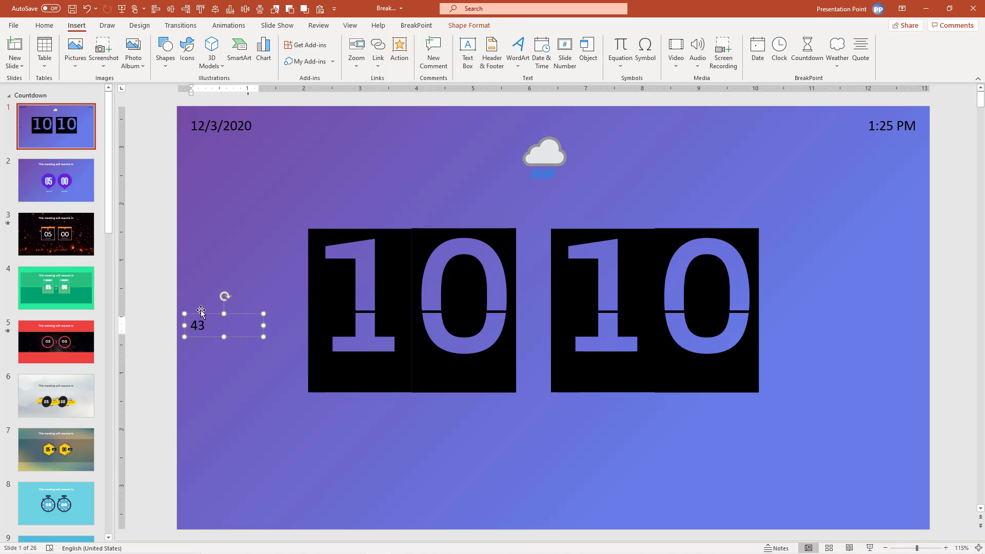
left_click_drag(198, 325, 605, 156)
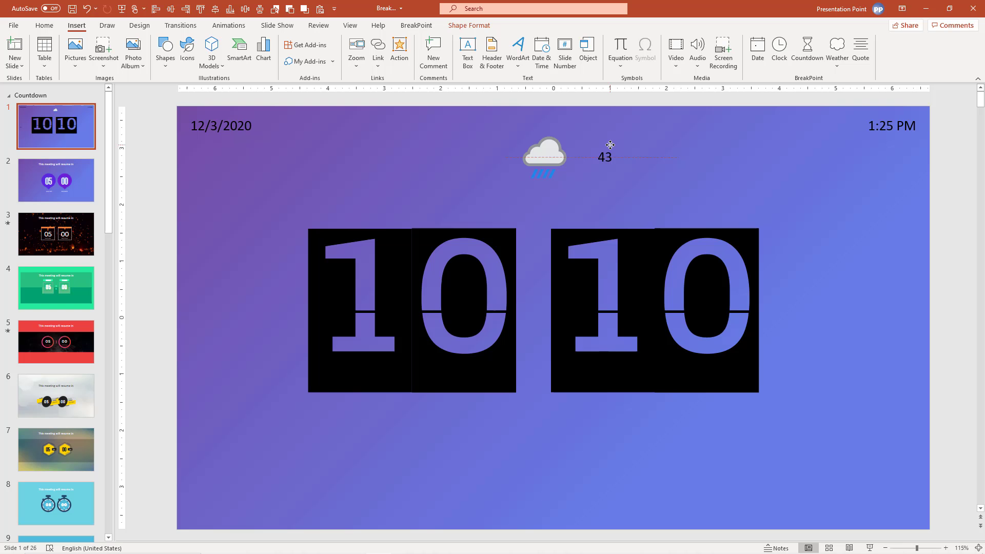
left_click(606, 156)
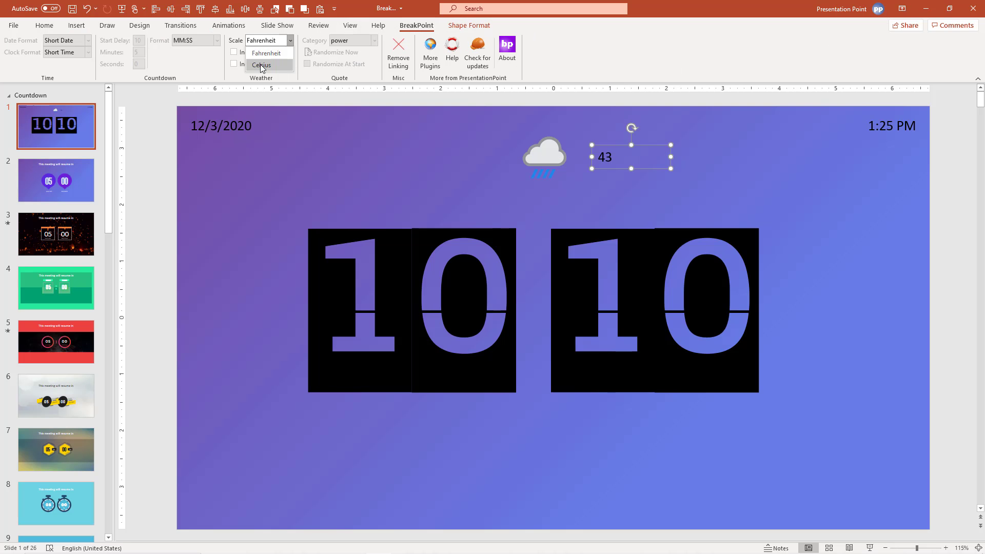
left_click(260, 65)
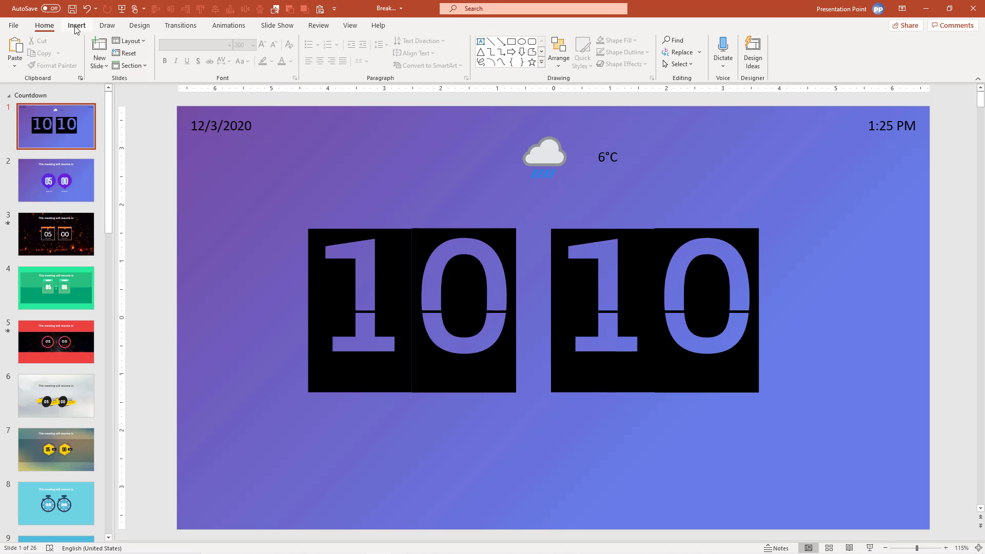
Insert a random BreakPoint quote and colour its text white
left_click(76, 24)
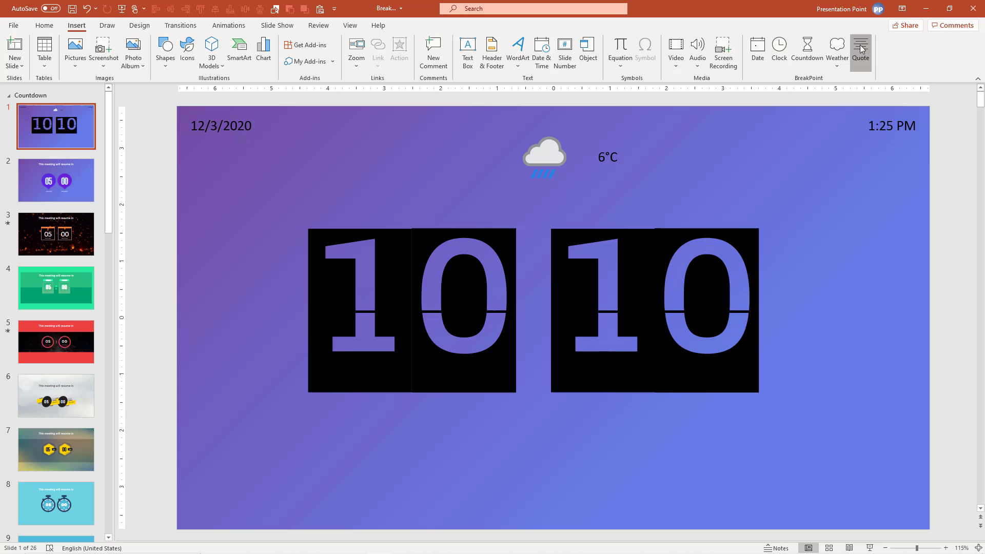
left_click(860, 51)
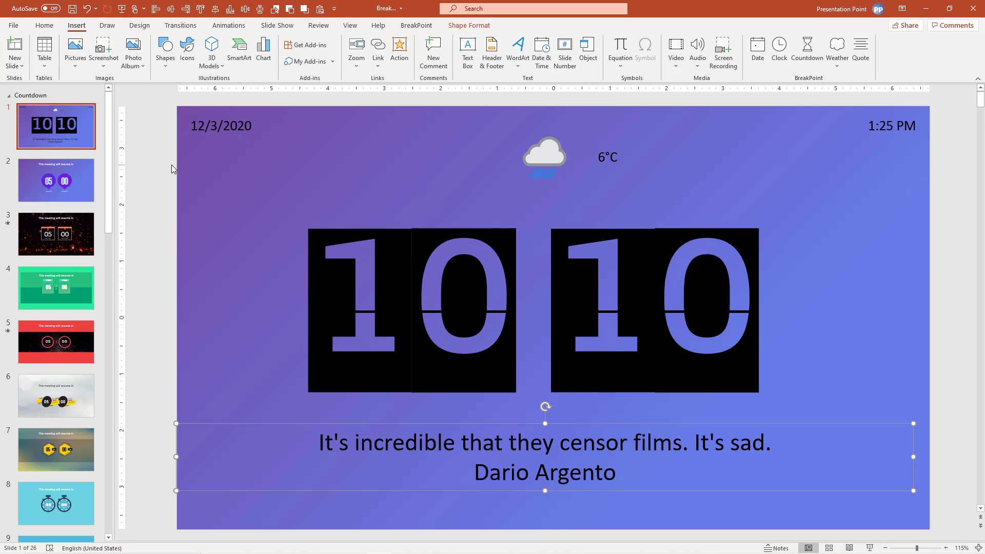
left_click(44, 25)
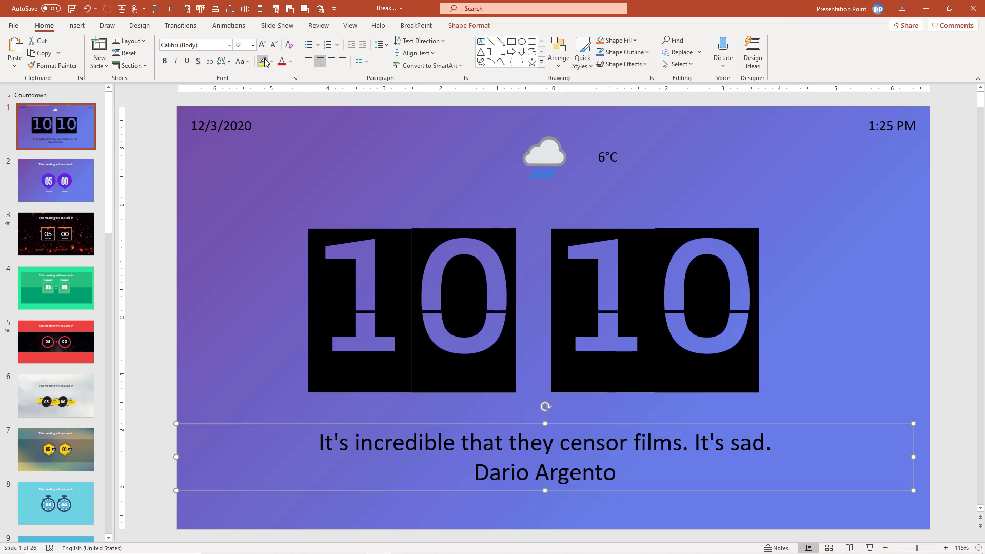
left_click(287, 61)
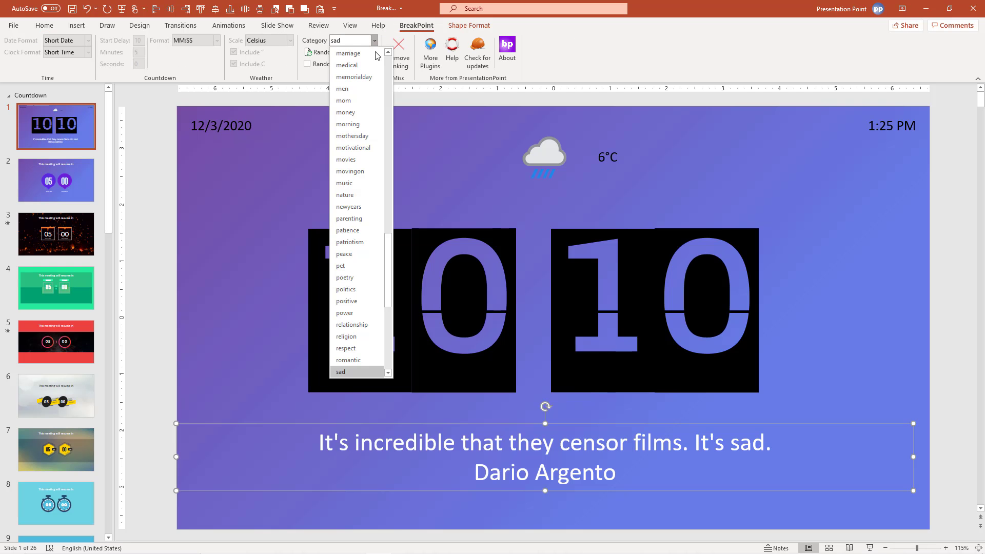
mouse_move(345, 193)
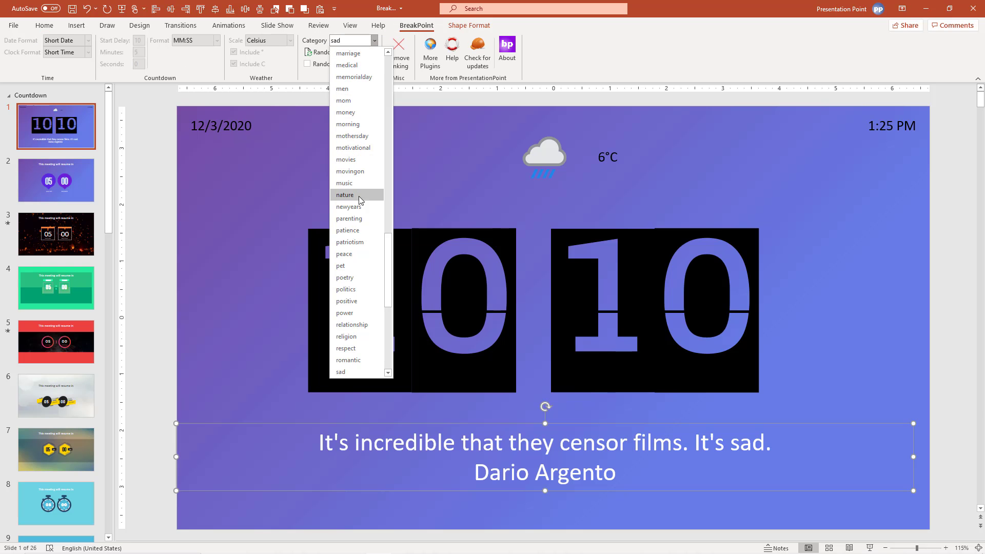
Switch the quote category to nature and reshuffle it a few times
left_click(344, 195)
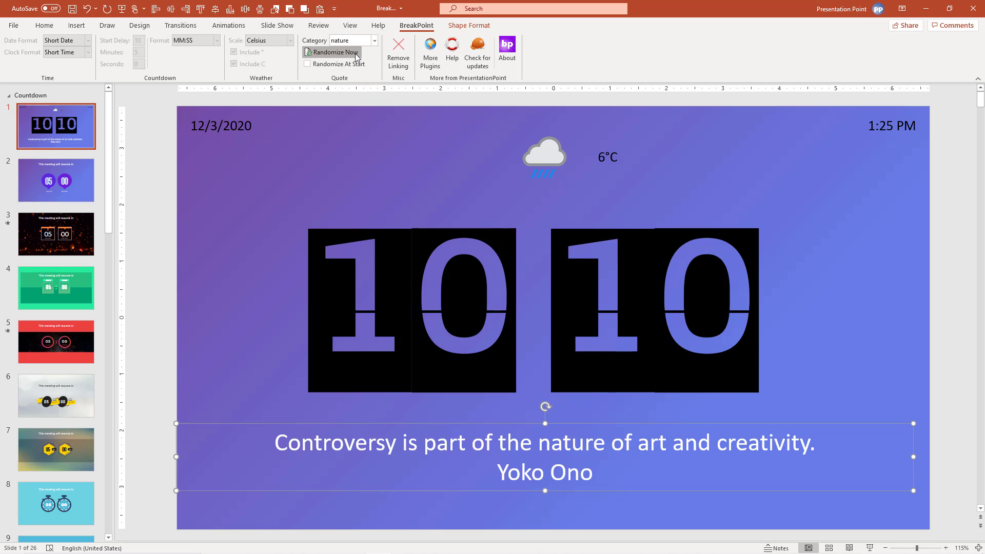
left_click(335, 52)
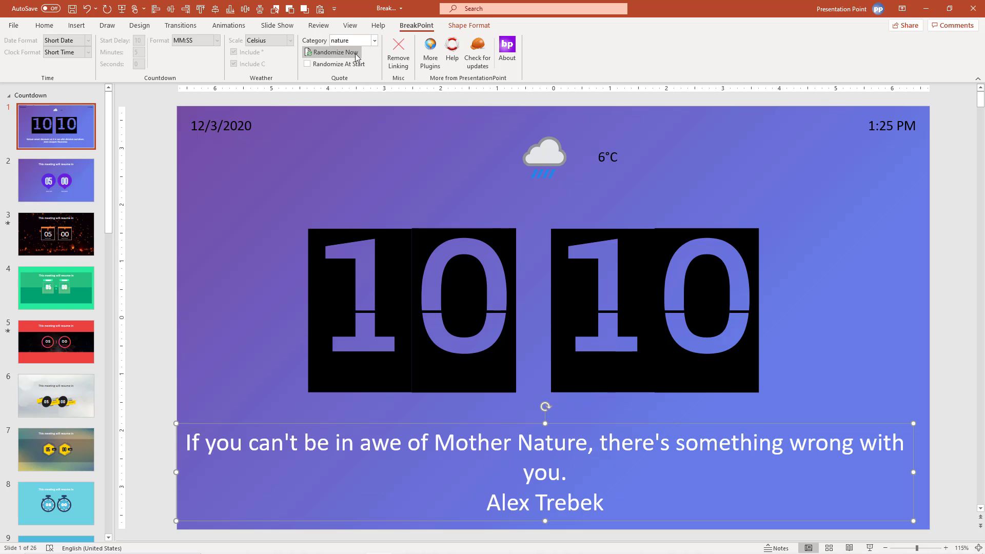
left_click(334, 52)
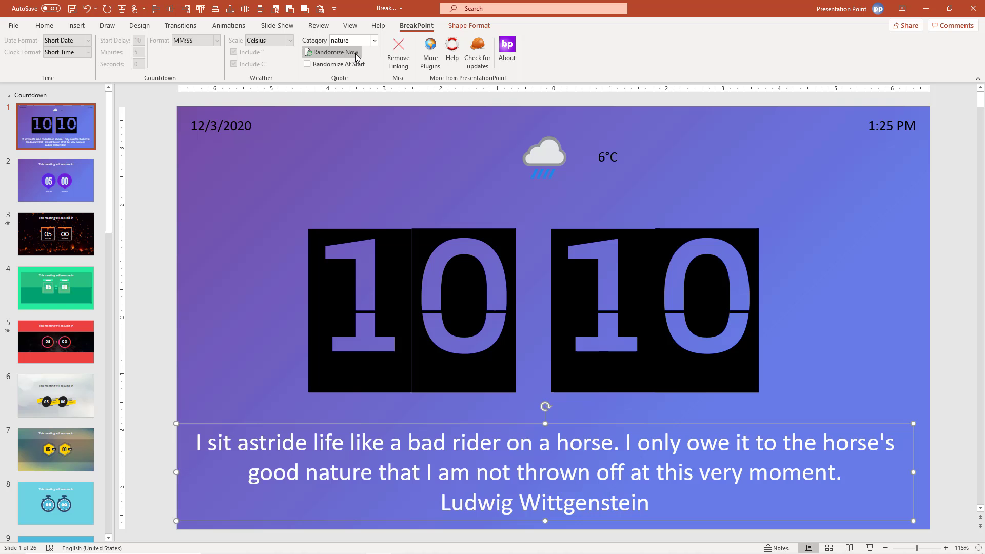
left_click(334, 51)
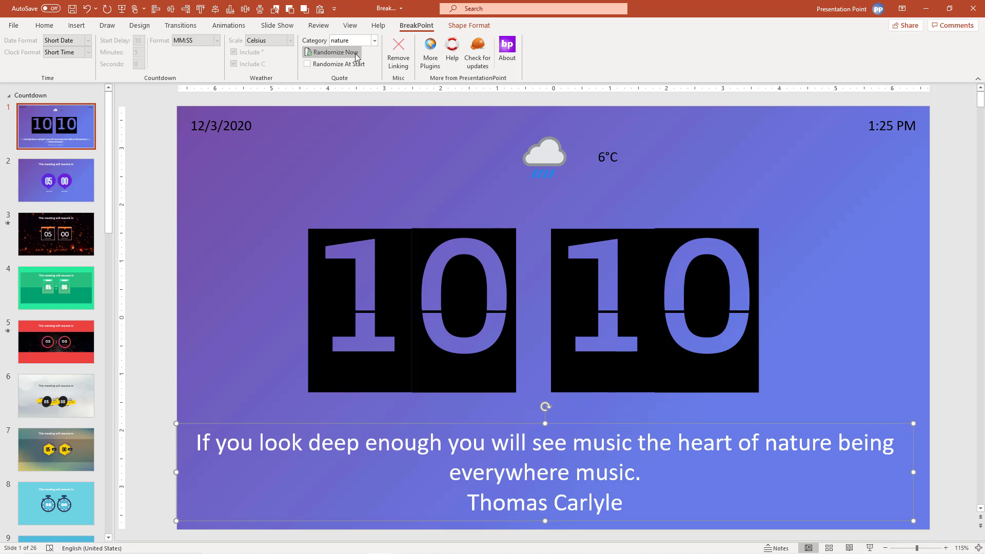